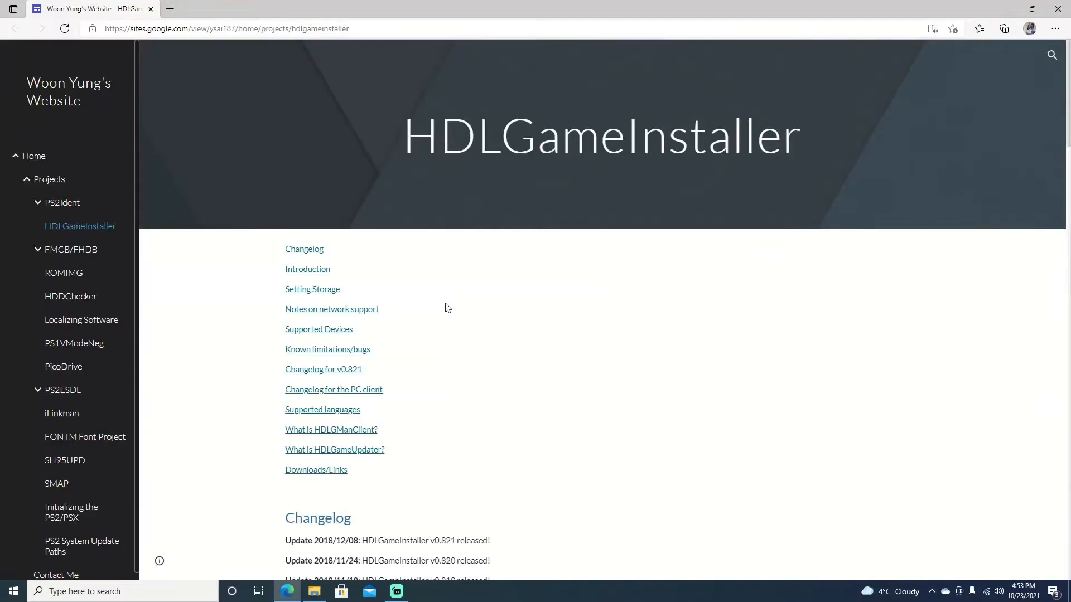
{"action": "mouse_move", "coordinate": [460, 251]}
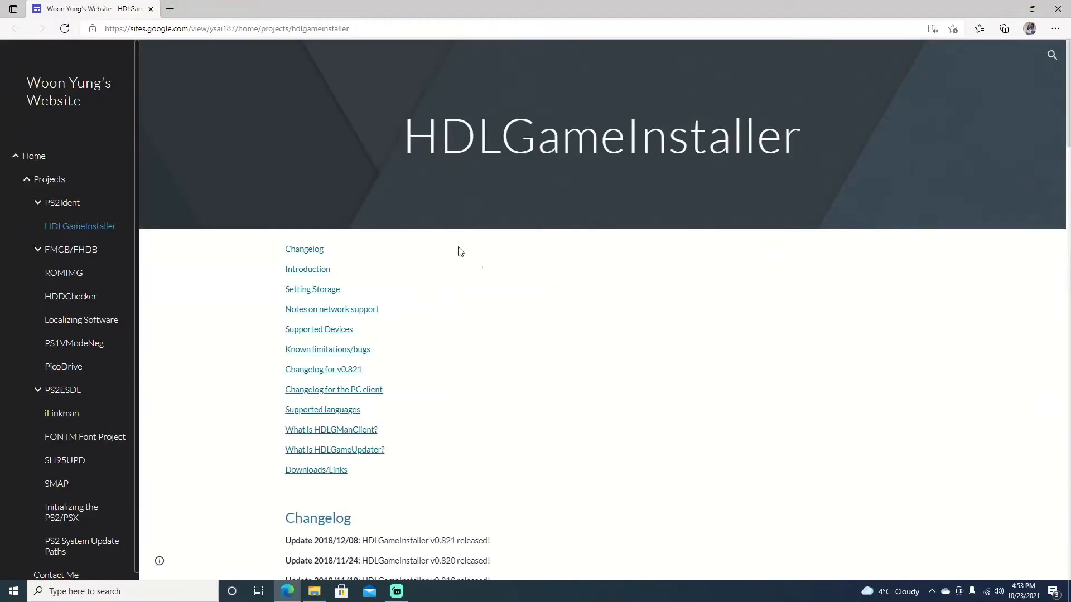
{"action": "mouse_move", "coordinate": [484, 282]}
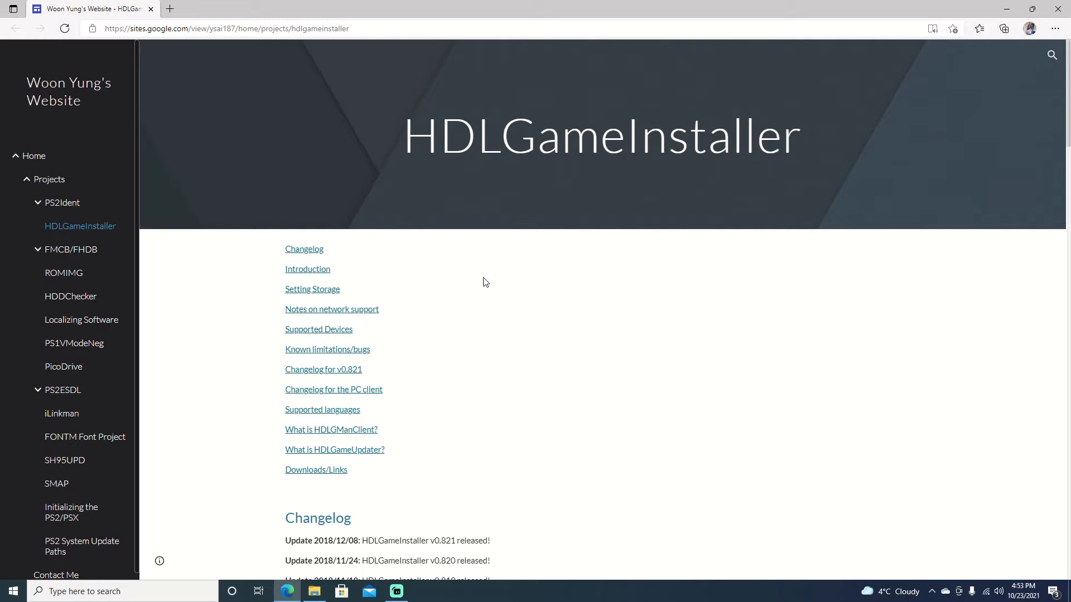
{"action": "mouse_move", "coordinate": [233, 99]}
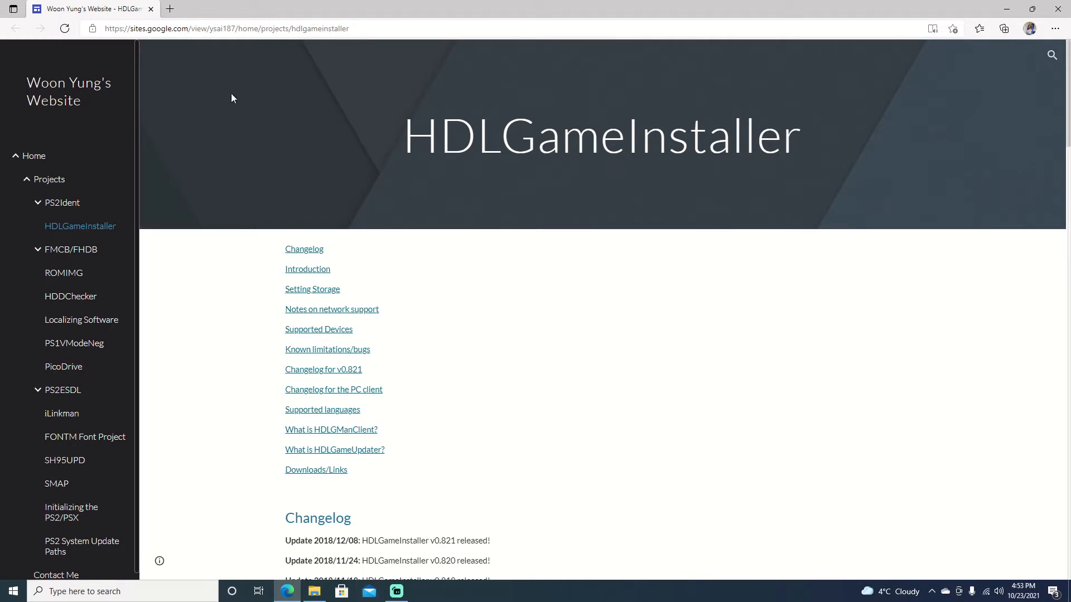
{"action": "mouse_move", "coordinate": [459, 110]}
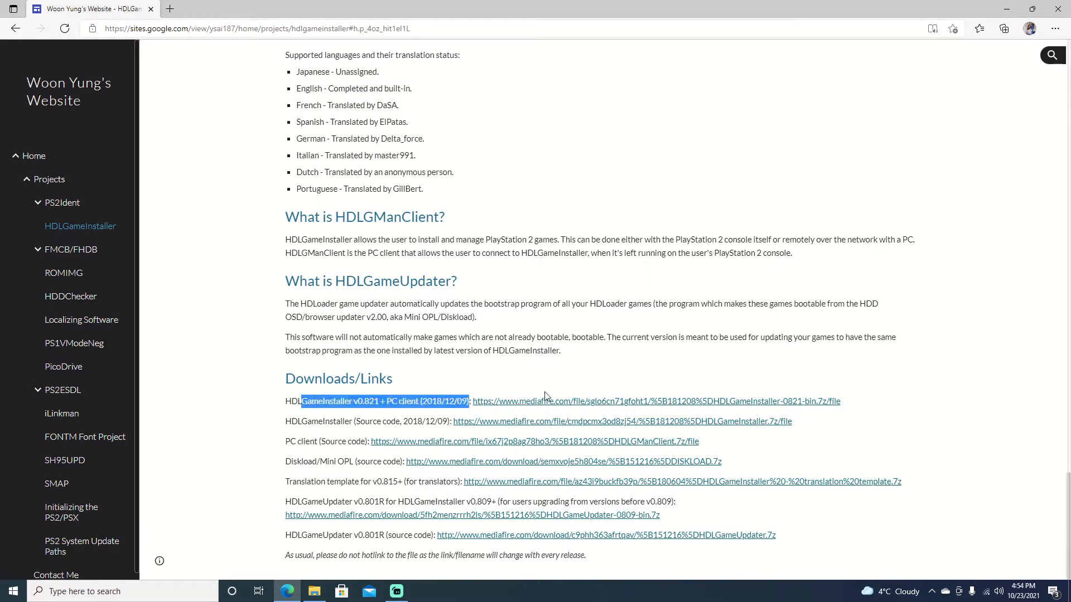
{"action": "mouse_move", "coordinate": [607, 404]}
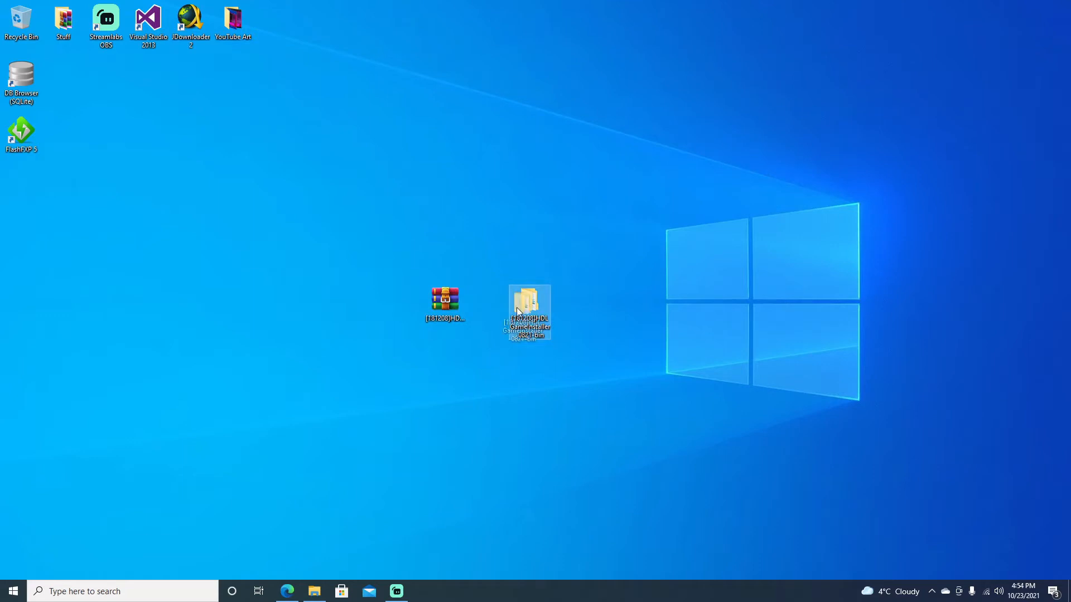
Step: Open the extracted [181208]HDLGameInstaller-0821-bin folder, then its PS2 subfolder
{"action": "double_click", "coordinate": [530, 301]}
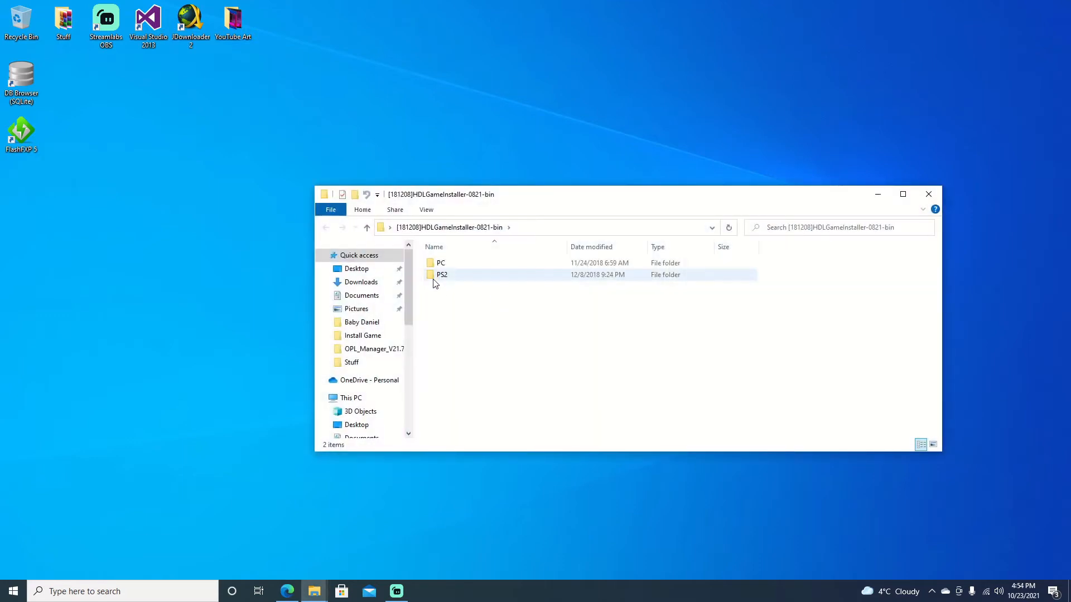
{"action": "double_click", "coordinate": [442, 274]}
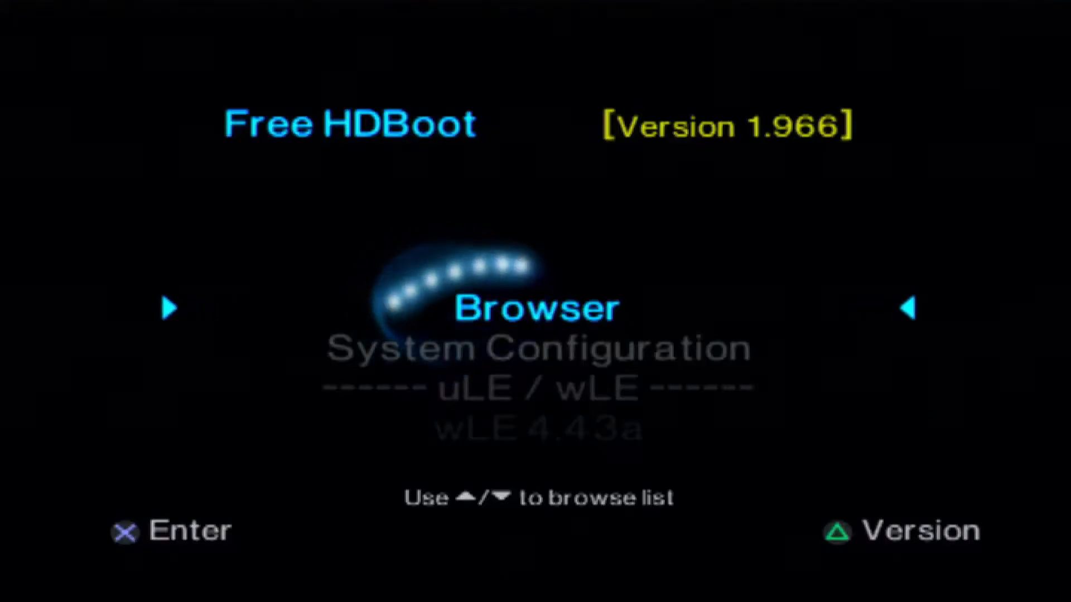
Step: Move down the Free HDBoot menu to the wLE 4.43a LaunchELF entry
{"action": "key", "text": "Down"}
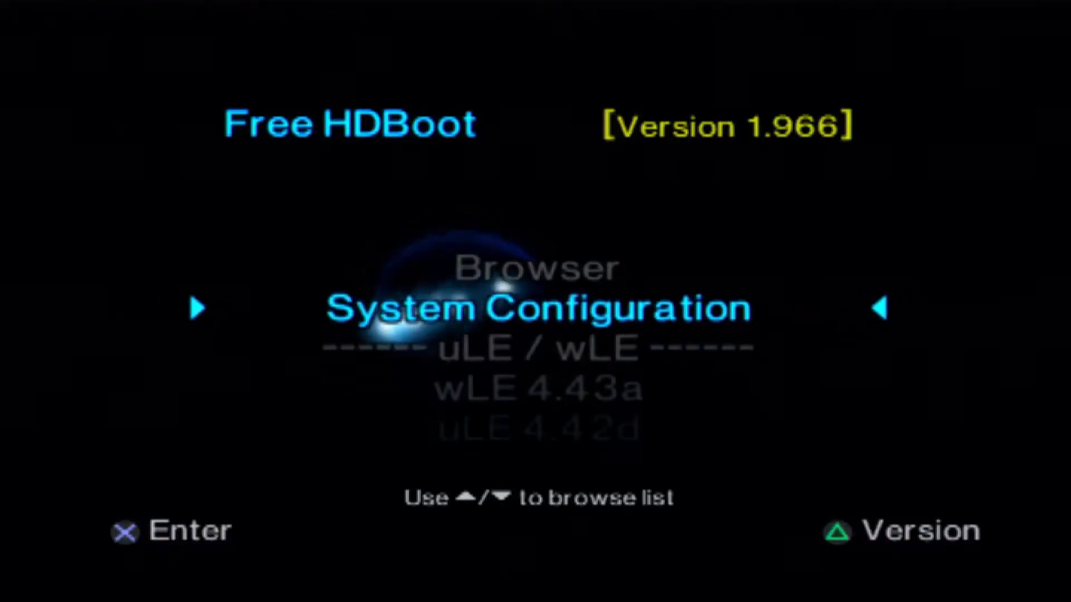
{"action": "key", "text": "Down"}
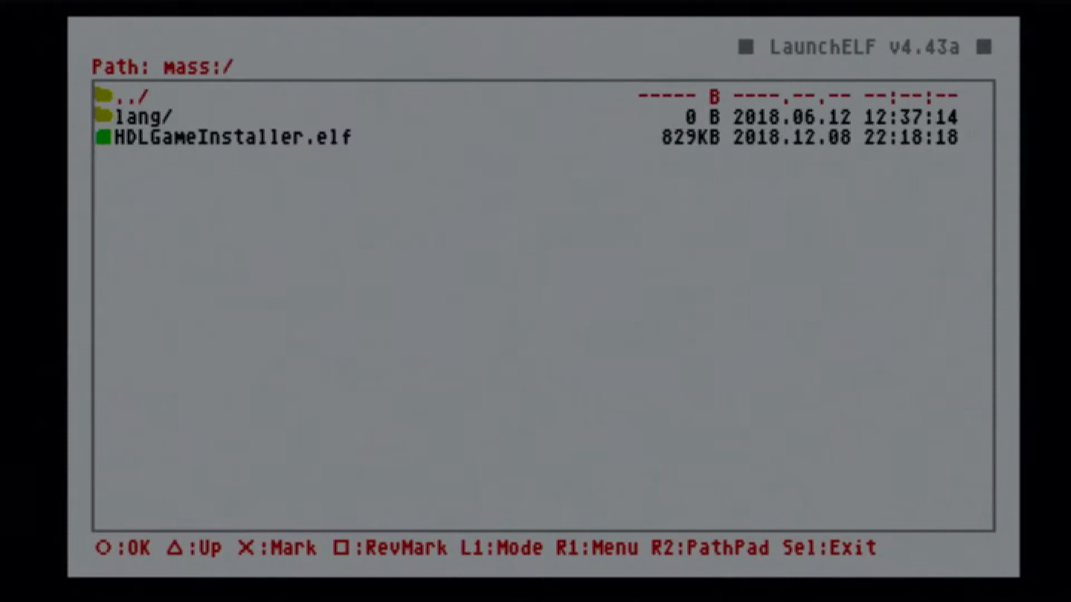
Step: Mark HDLGameInstaller.elf on mass:/ and copy it
{"action": "key", "text": "Down"}
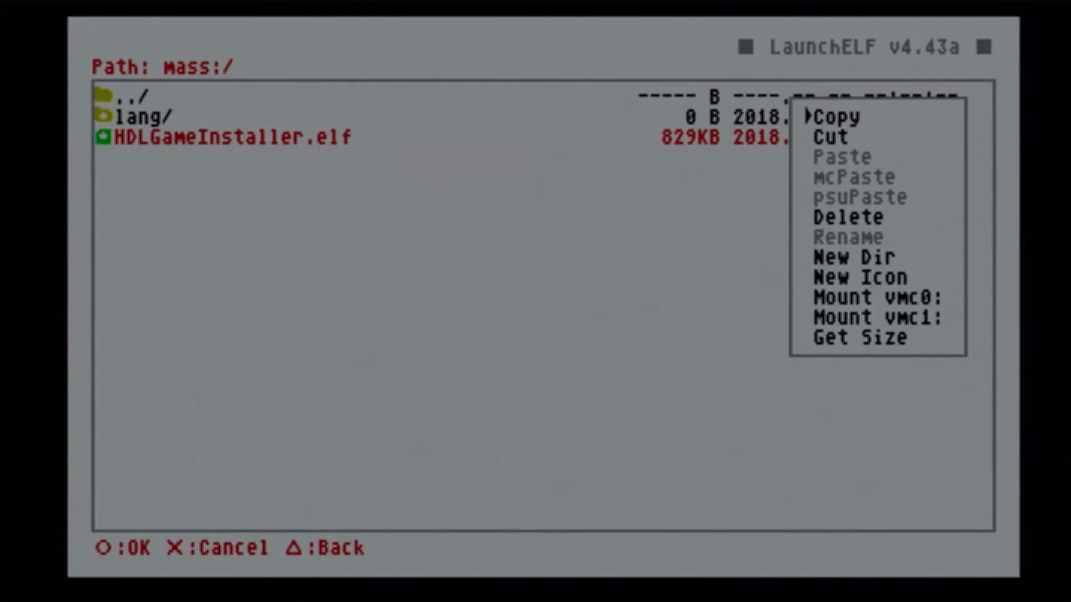
{"action": "left_click", "coordinate": [840, 116]}
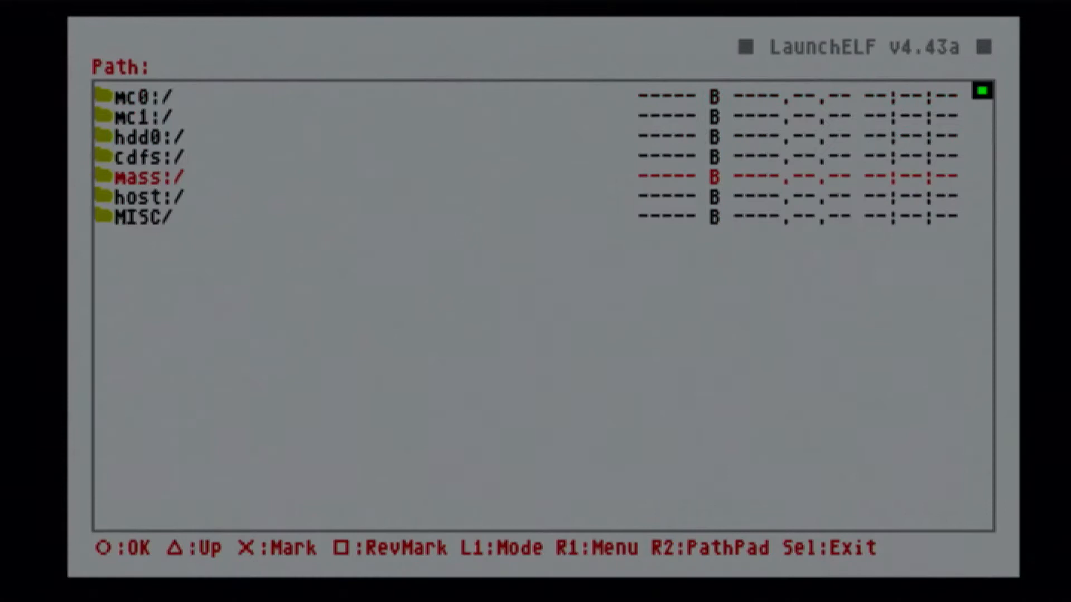
Step: Go to hdd0:/__sysconf/FMCB/APPS/ and create a new folder named GI
{"action": "key", "text": "Up"}
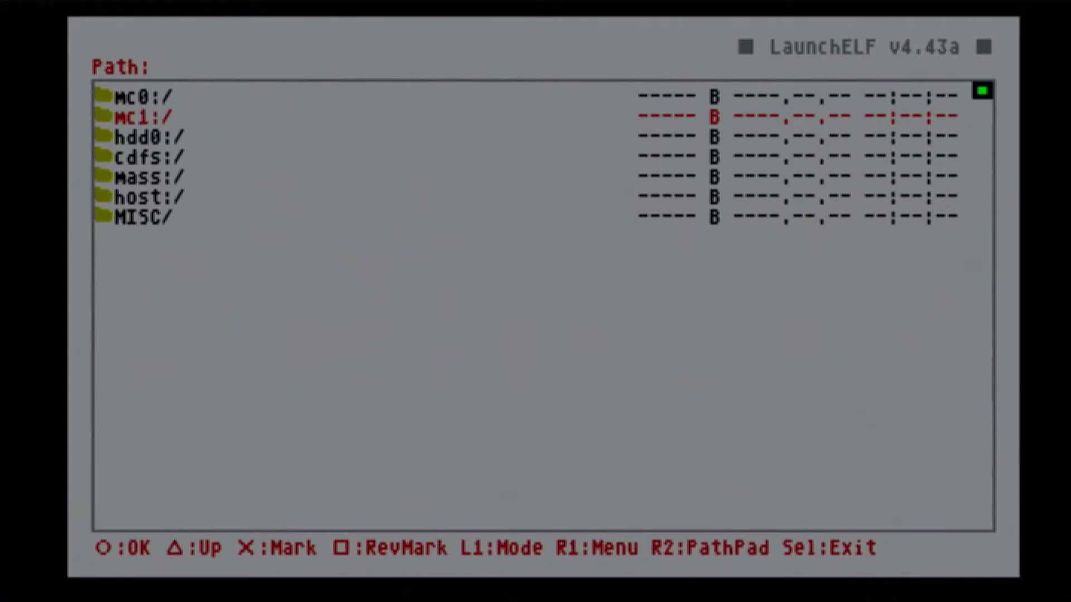
{"action": "key", "text": "Down"}
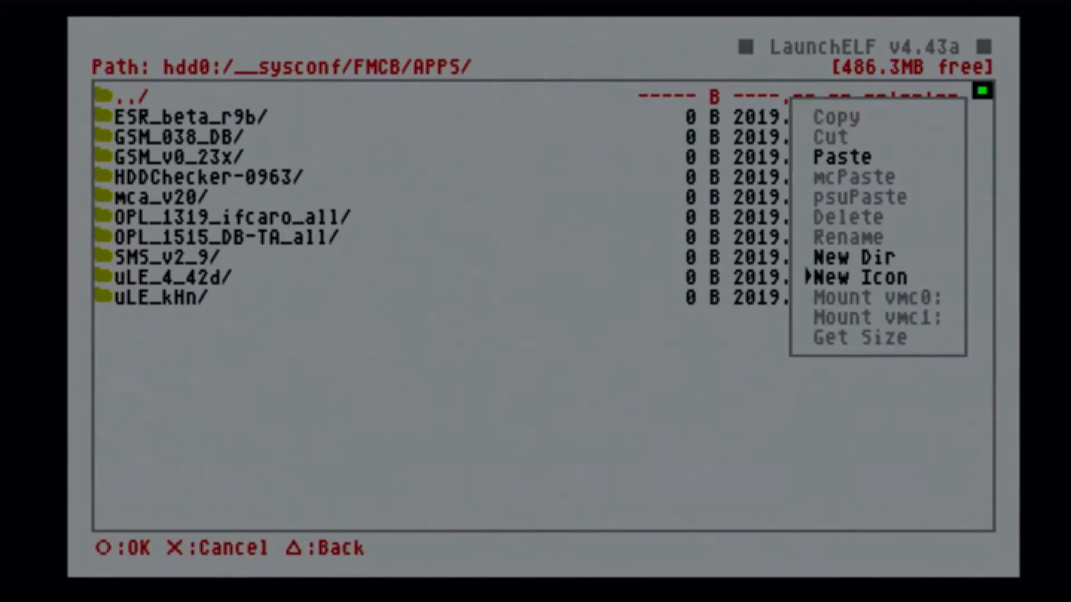
{"action": "left_click", "coordinate": [853, 256]}
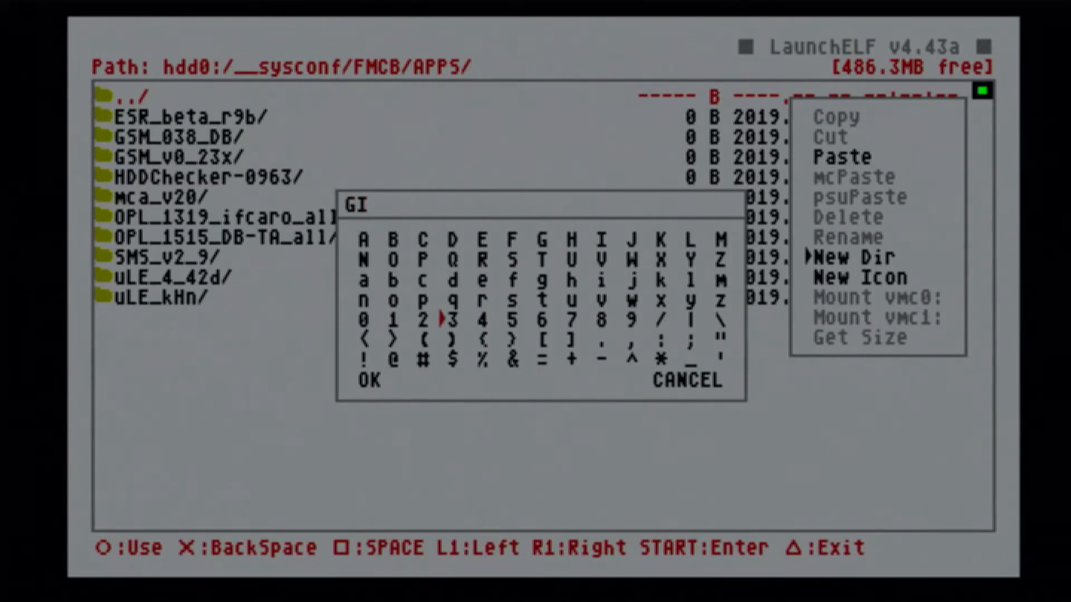
{"action": "key", "text": "down"}
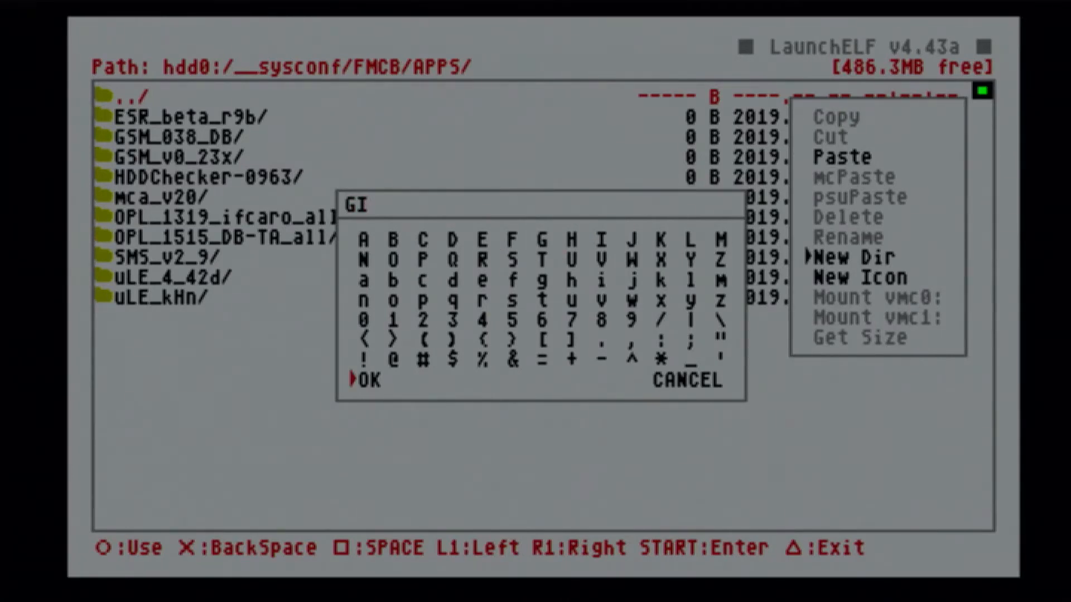
{"action": "left_click", "coordinate": [366, 381]}
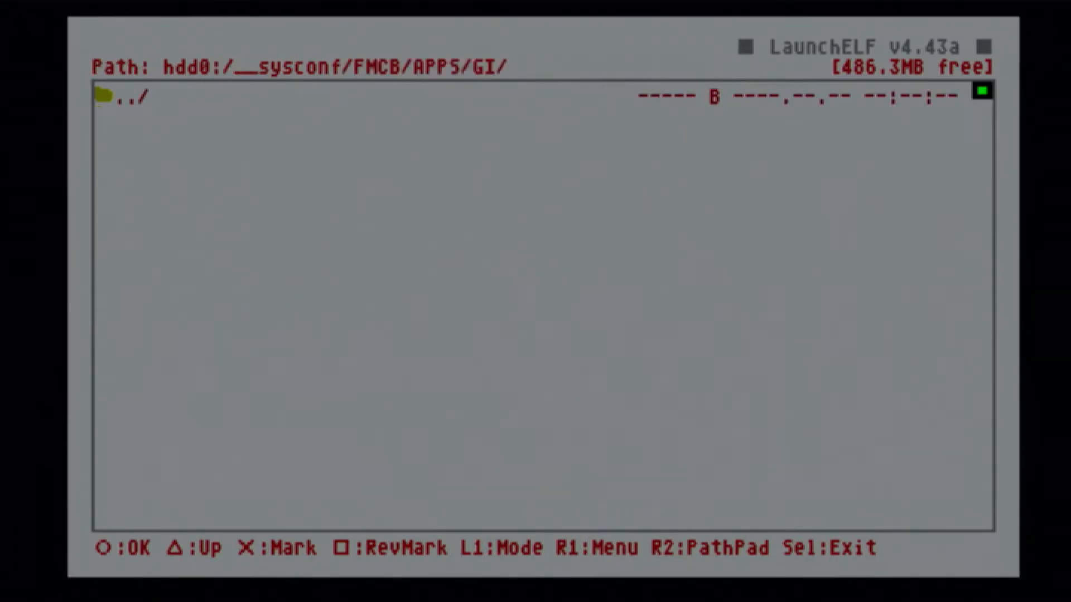
Step: Paste HDLGameInstaller.elf into hdd0:/__sysconf/FMCB/APPS/GI/ from the R1 menu
{"action": "key", "text": "R1"}
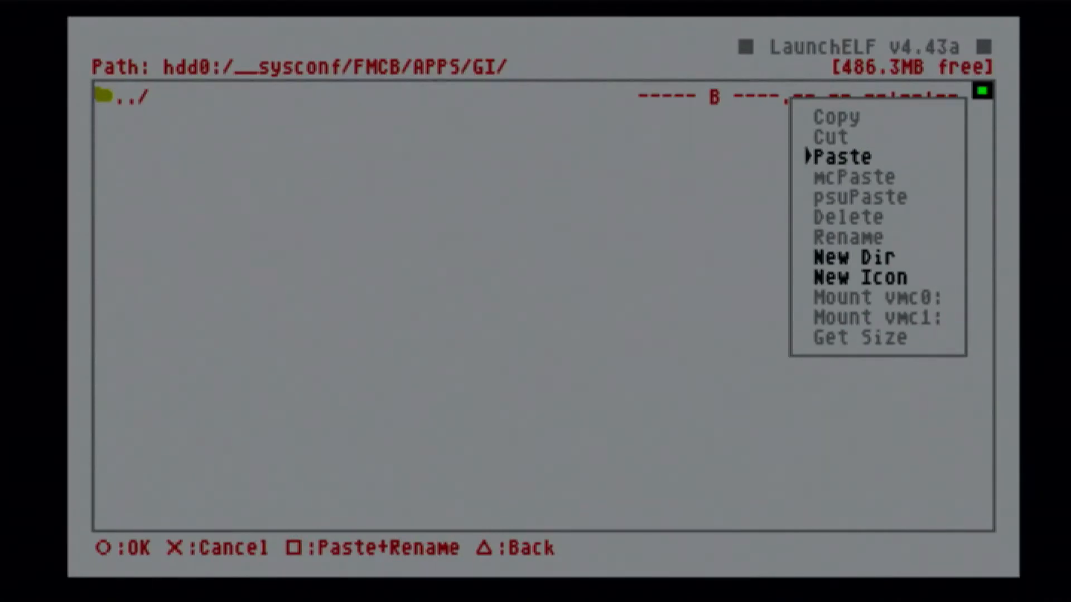
{"action": "left_click", "coordinate": [842, 156]}
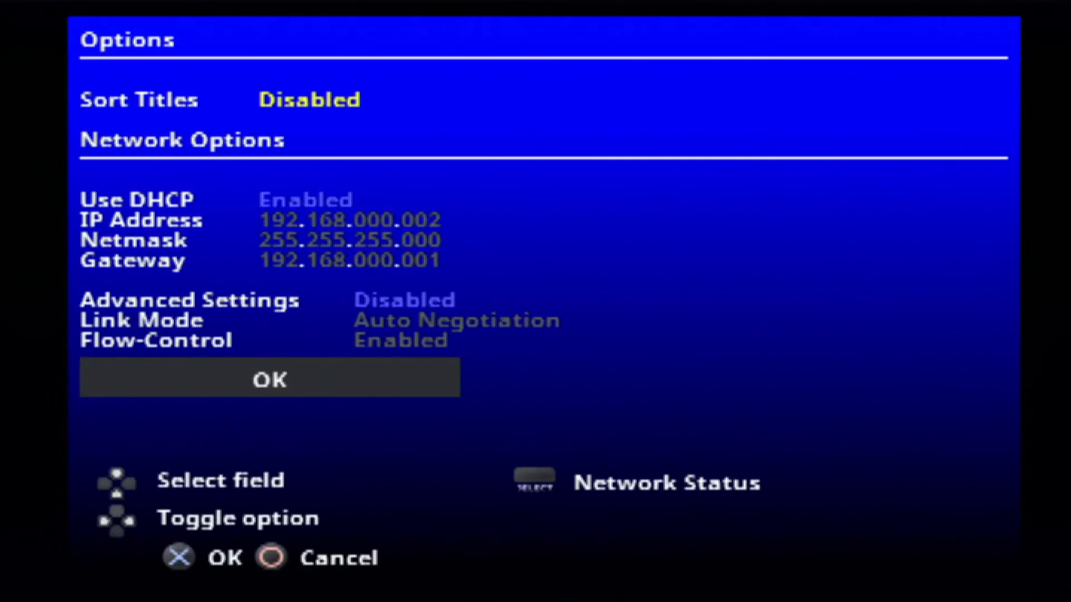
Step: Move down the Options screen to Use DHCP, keeping it Enabled
{"action": "key", "text": "Down"}
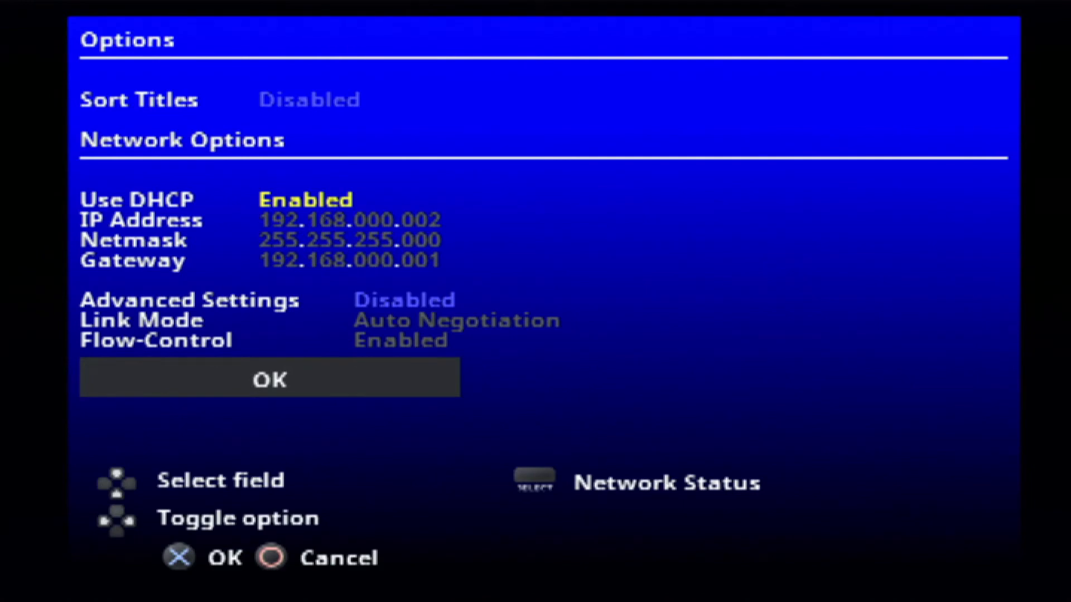
{"action": "key", "text": "Down"}
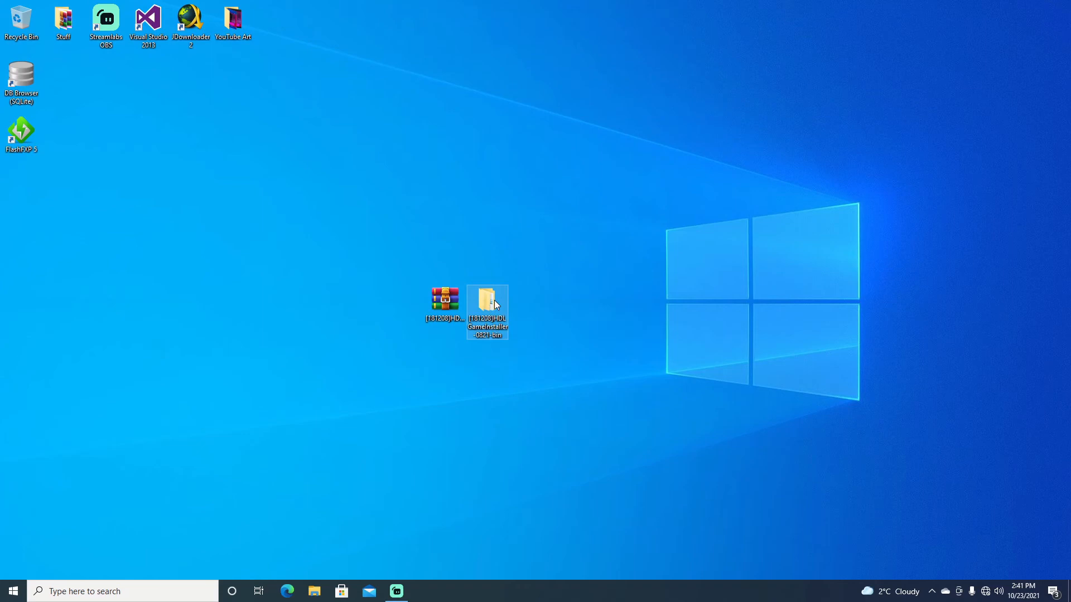
Step: Launch HDLGManClient from the extracted package's PC folder
{"action": "double_click", "coordinate": [487, 300]}
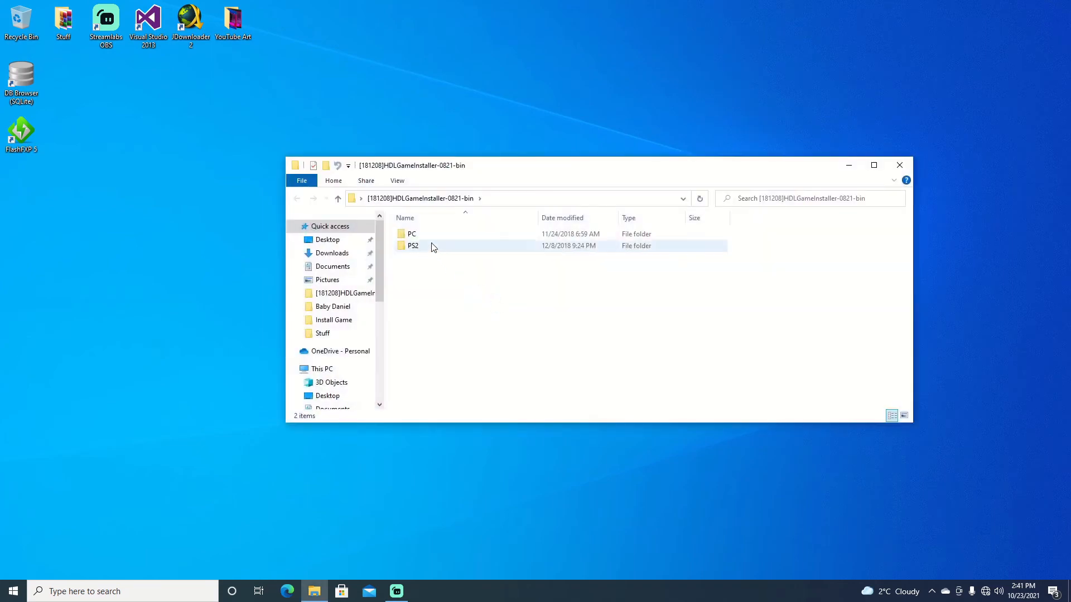
{"action": "double_click", "coordinate": [412, 234]}
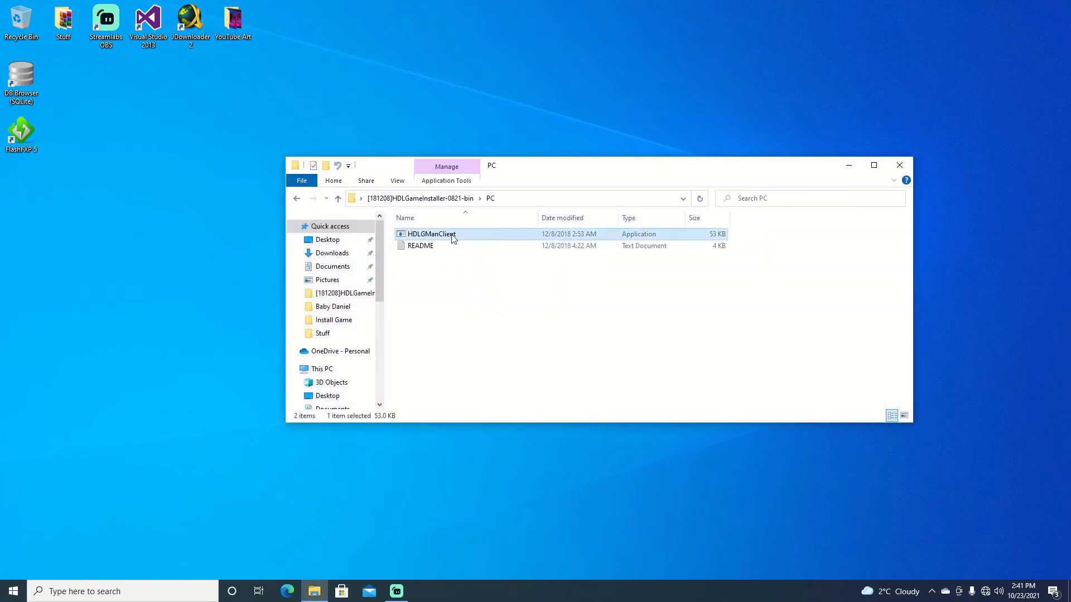
{"action": "double_click", "coordinate": [427, 233]}
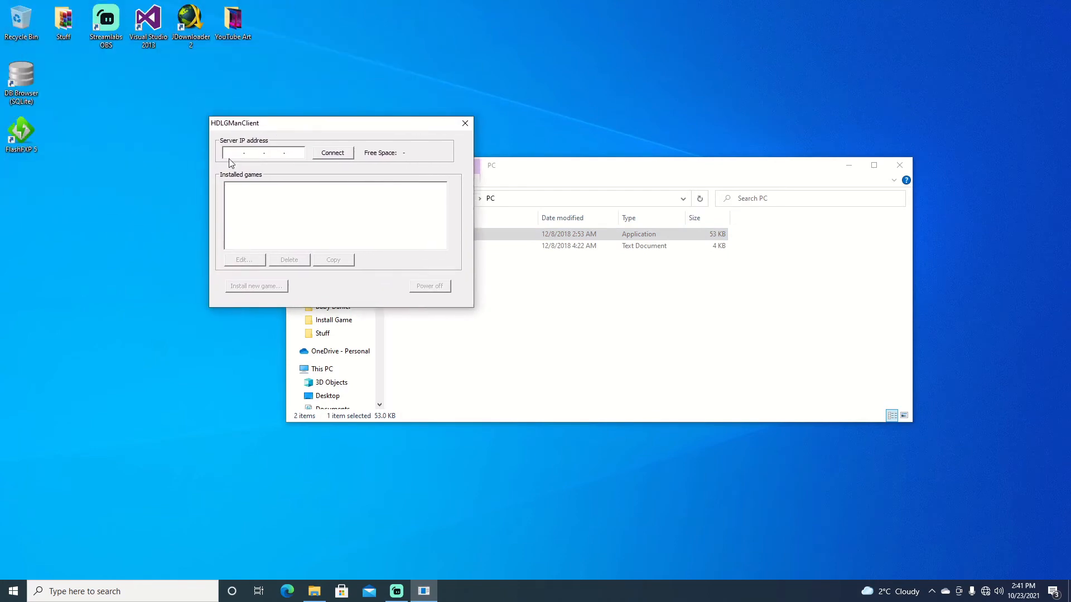
Step: Enter server IP 10.0.0.56 and connect to the PS2
{"action": "type", "text": "10 . 0 . 0 ."}
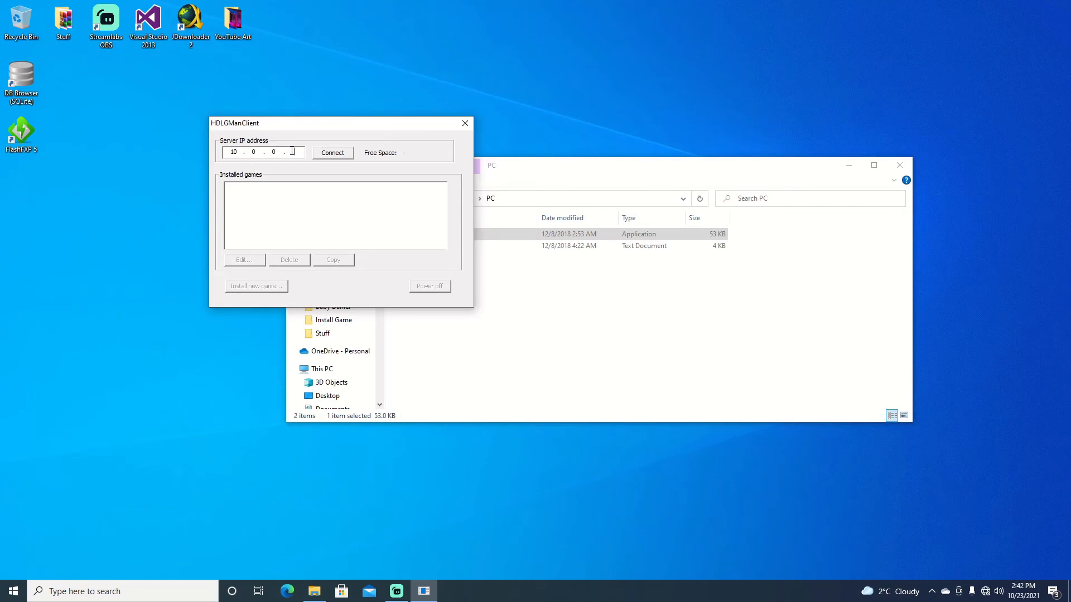
{"action": "type", "text": "56"}
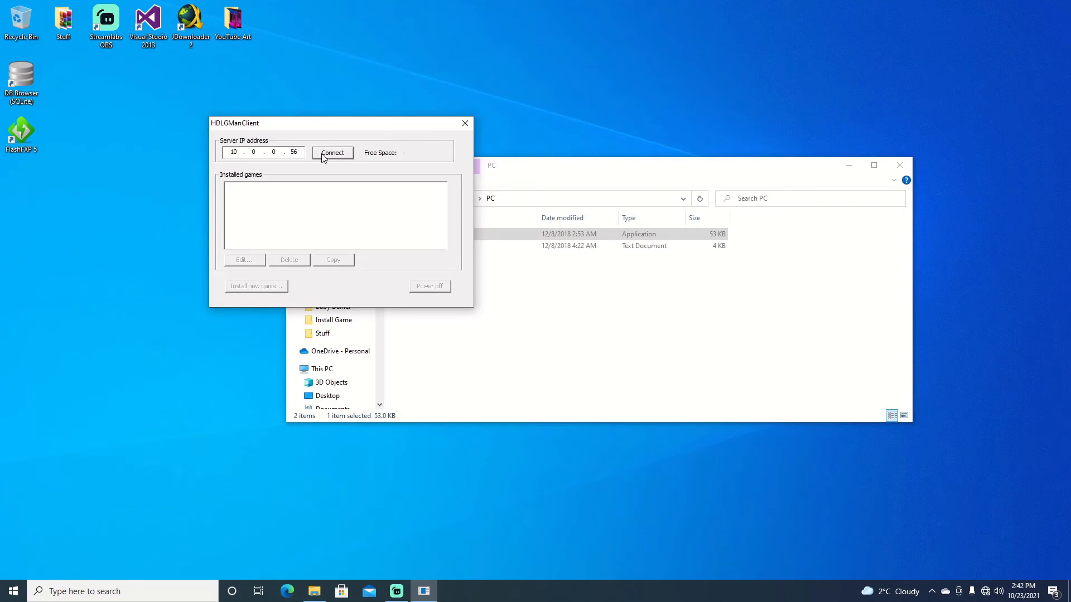
{"action": "left_click", "coordinate": [332, 152]}
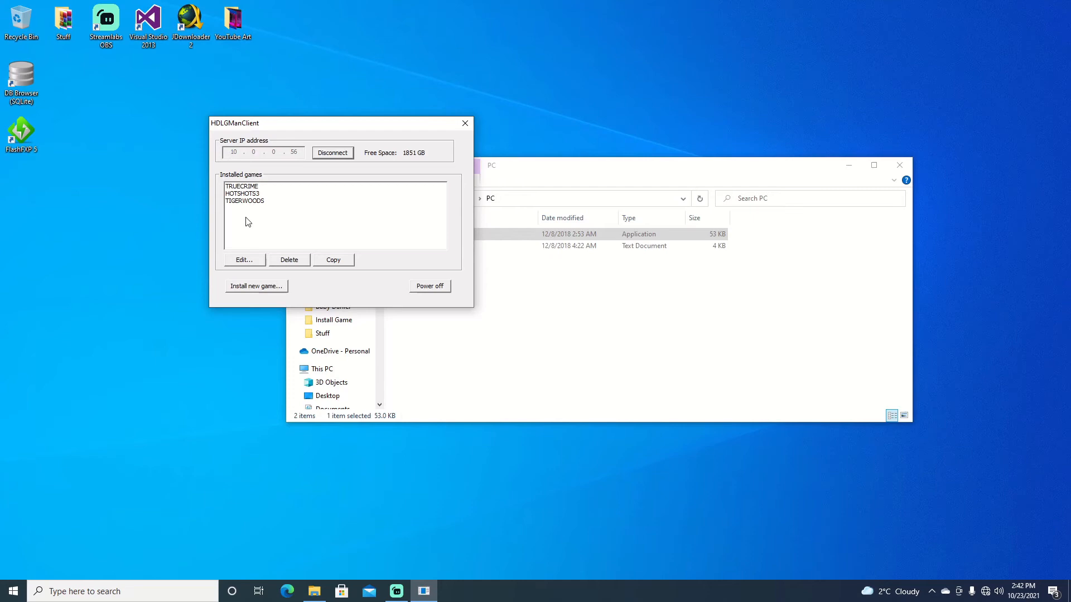
{"action": "mouse_move", "coordinate": [260, 215]}
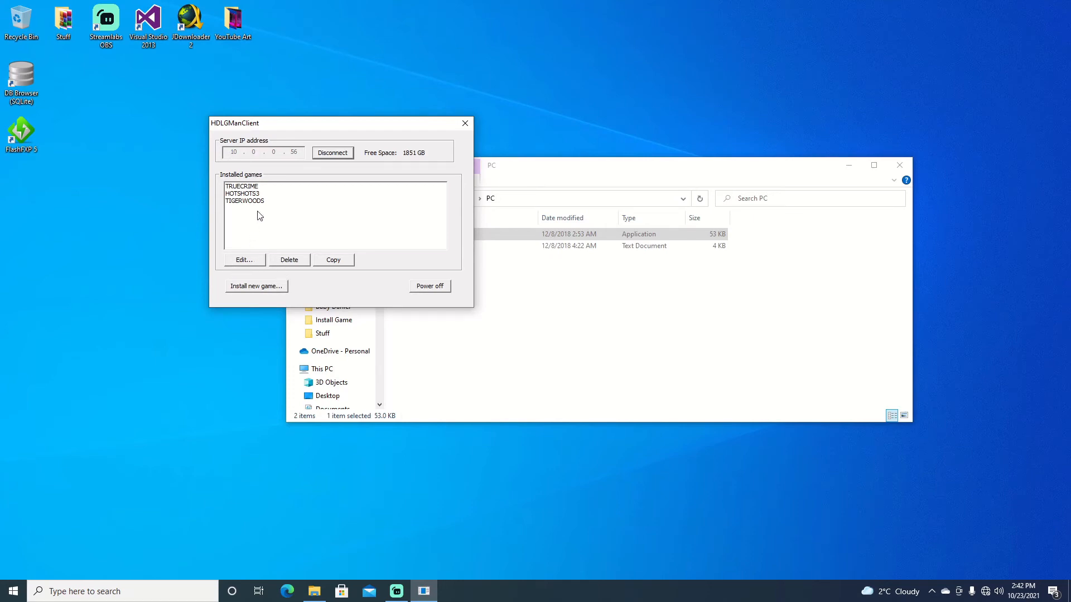
{"action": "mouse_move", "coordinate": [256, 289]}
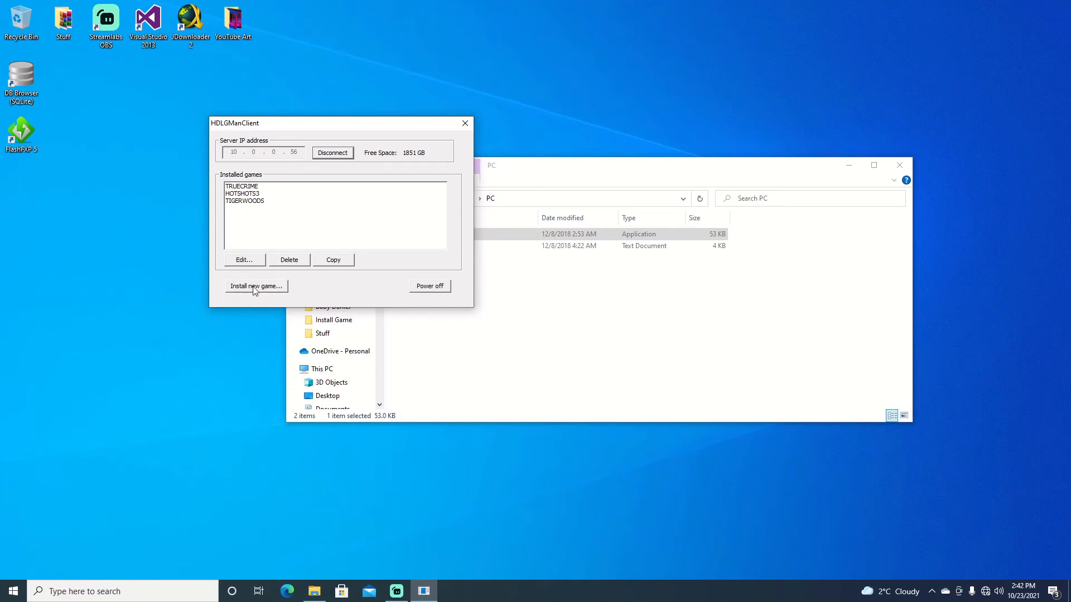
Step: Add a disc-image job from the Grand Theft Auto - San Andreas ISO, titled GTASA
{"action": "left_click", "coordinate": [257, 286]}
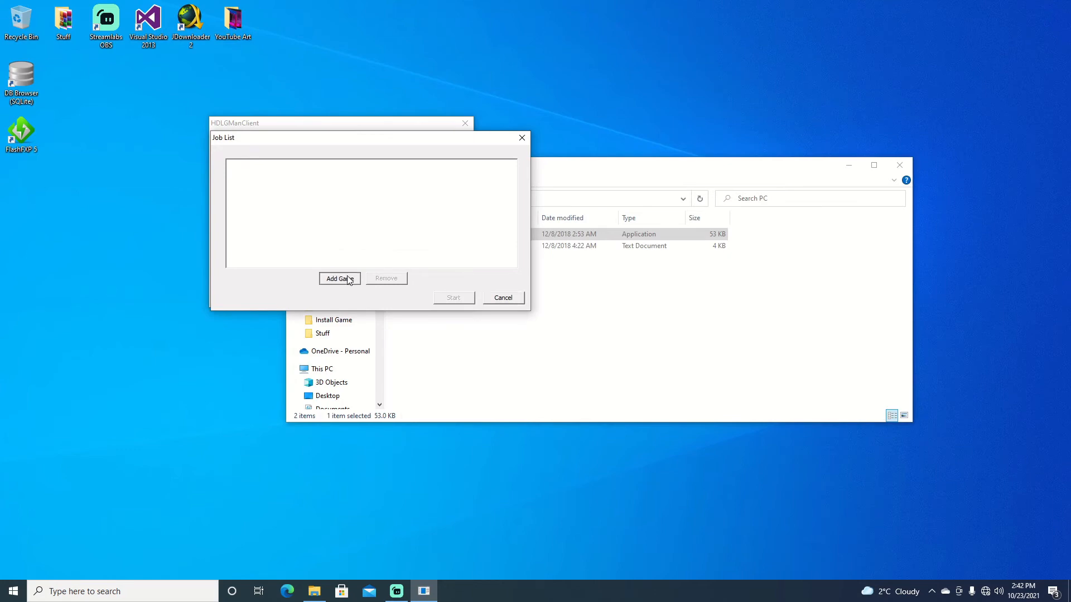
{"action": "left_click", "coordinate": [339, 278]}
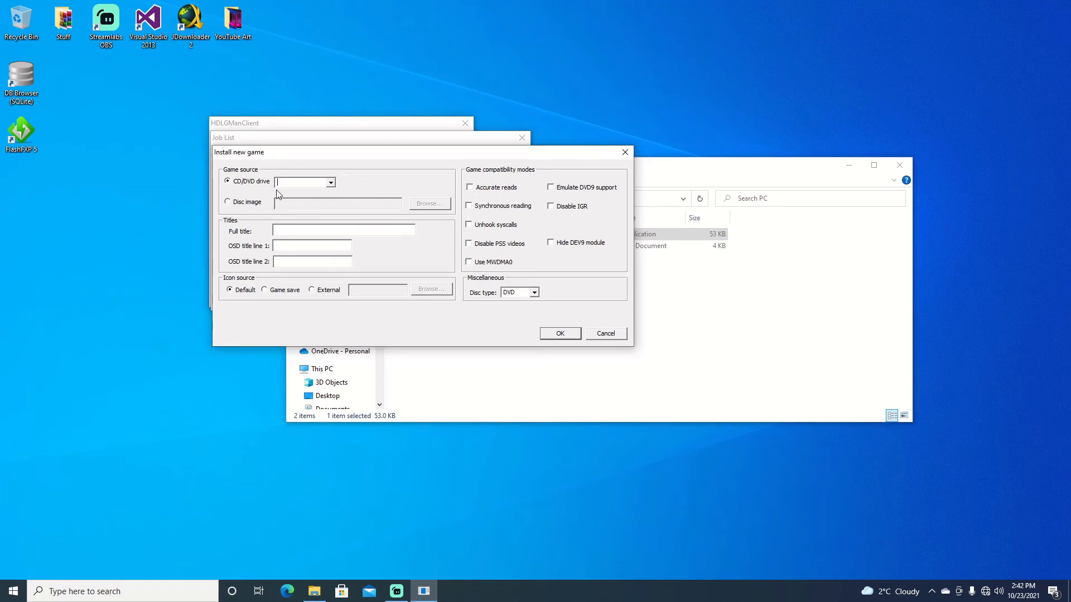
{"action": "left_click", "coordinate": [227, 202]}
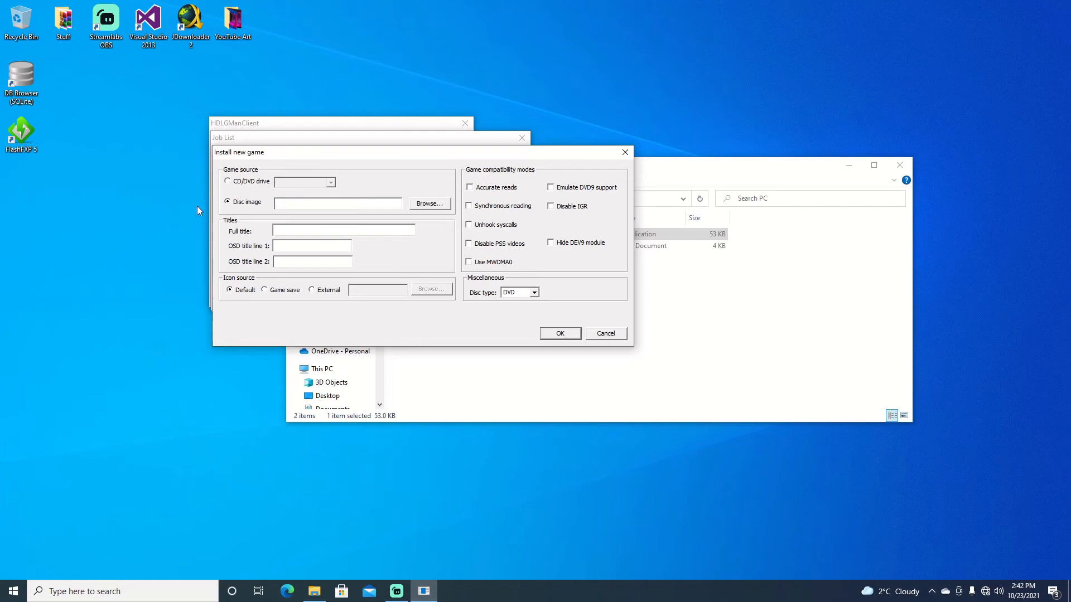
{"action": "left_click", "coordinate": [430, 204]}
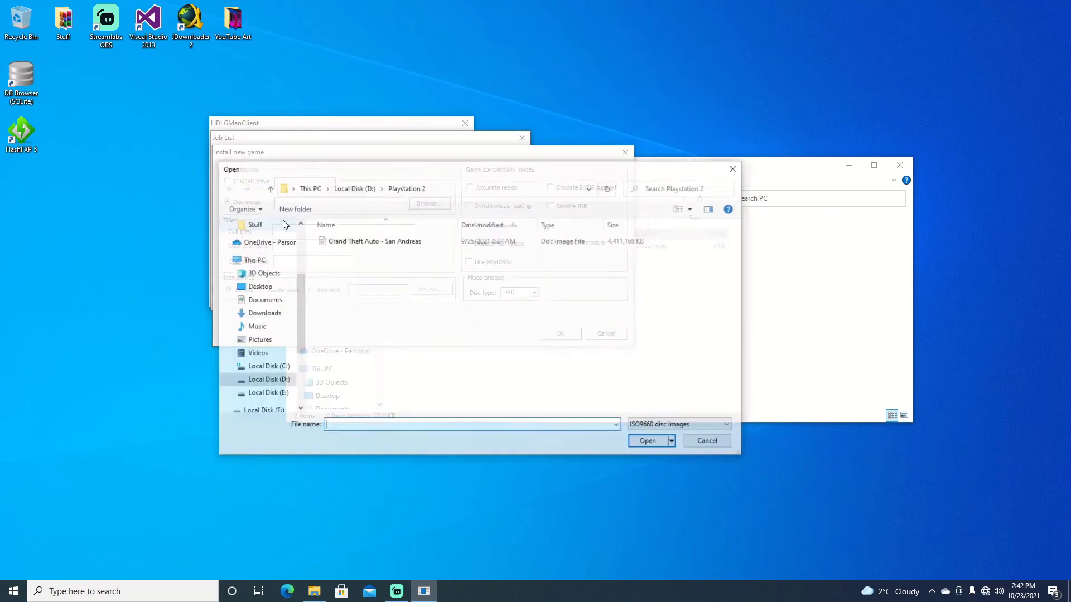
{"action": "left_click", "coordinate": [375, 241]}
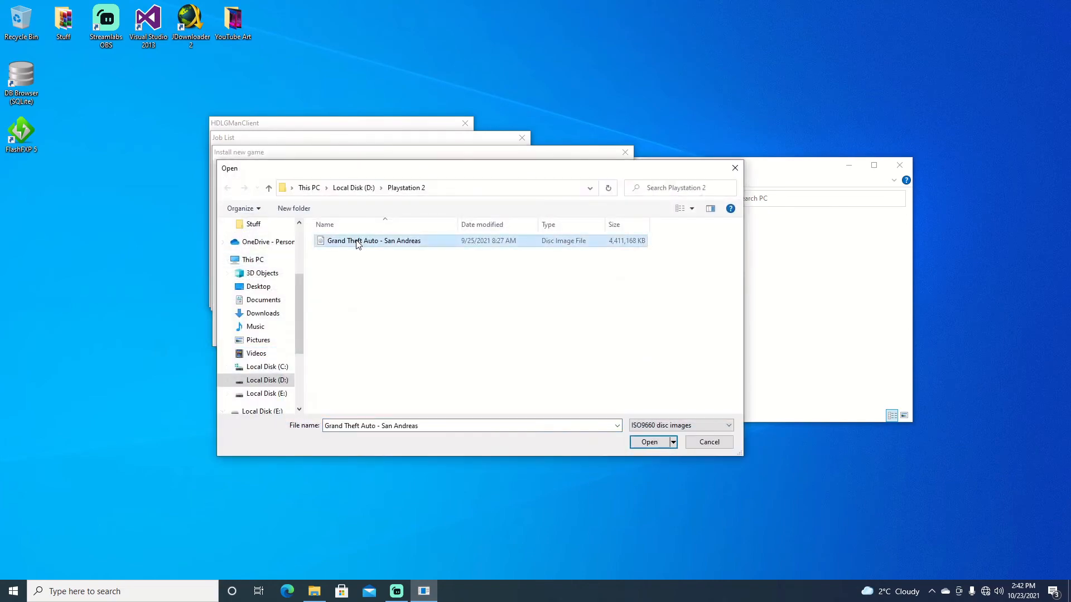
{"action": "left_click", "coordinate": [649, 442]}
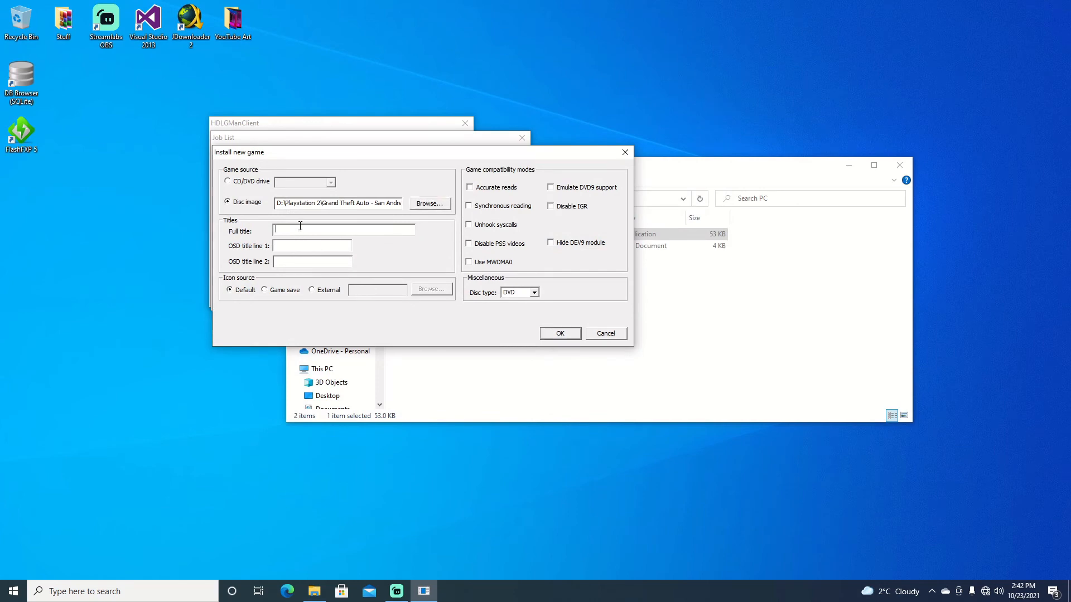
{"action": "type", "text": "GTASA"}
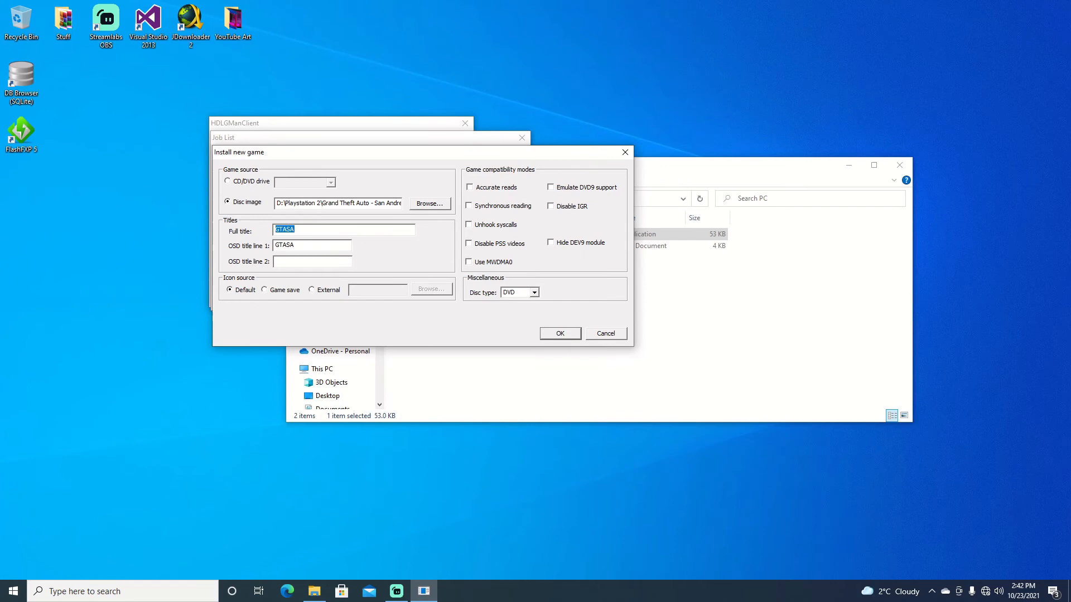
{"action": "type", "text": "GTASA"}
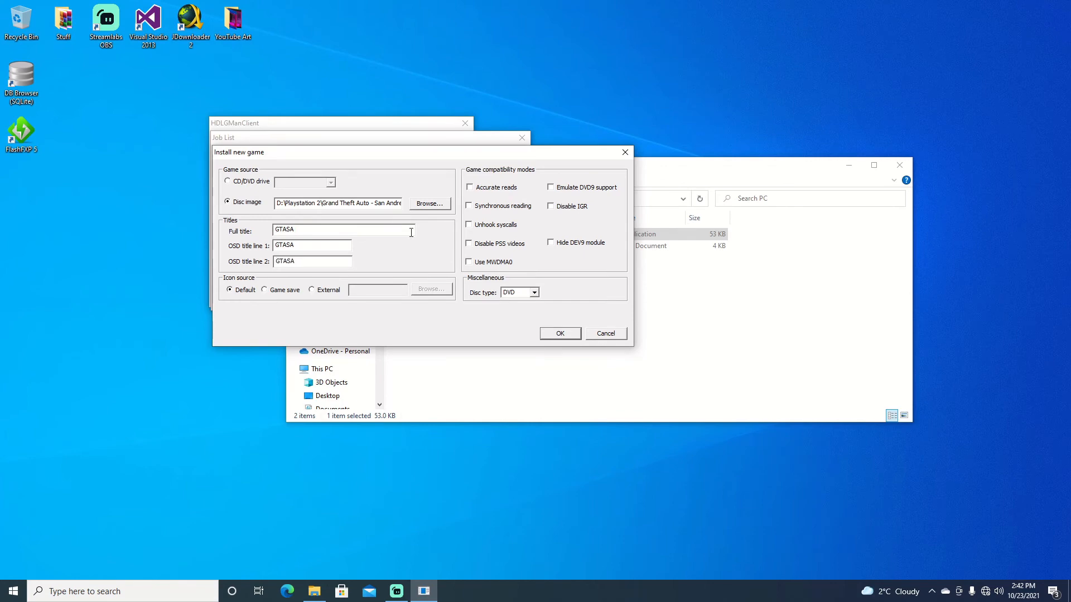
{"action": "left_click", "coordinate": [560, 334]}
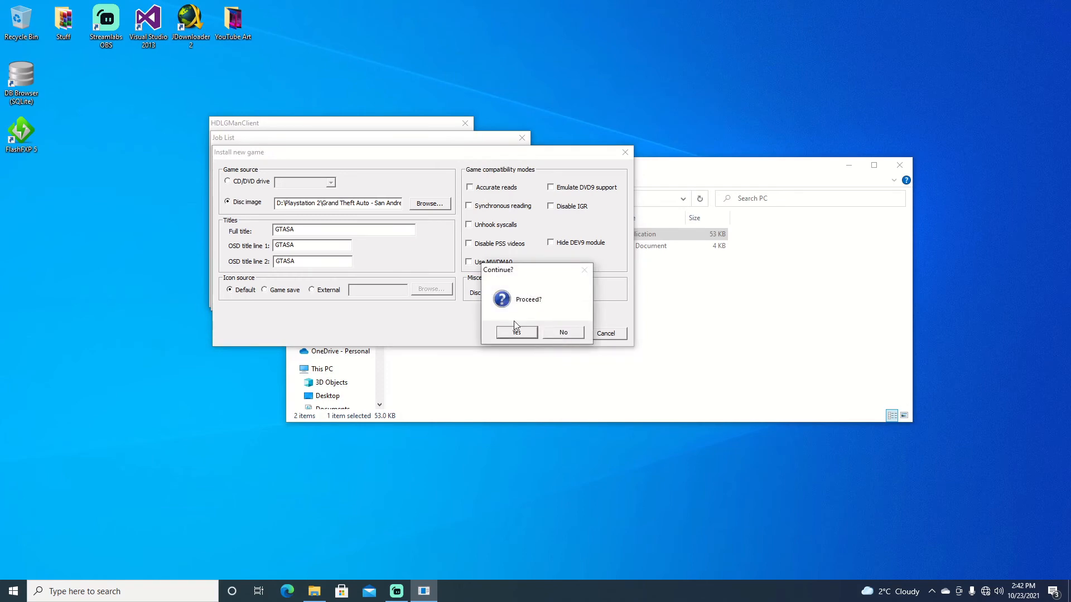
{"action": "left_click", "coordinate": [516, 332]}
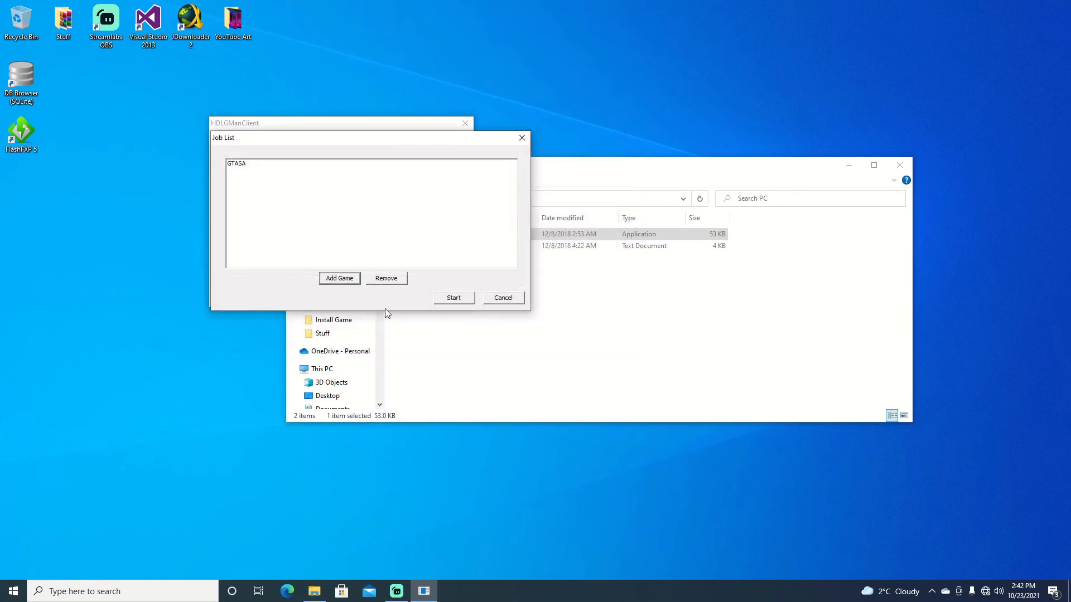
Step: Start and confirm the GTASA install, dismiss Installation complete, and refresh the games list
{"action": "left_click", "coordinate": [453, 298]}
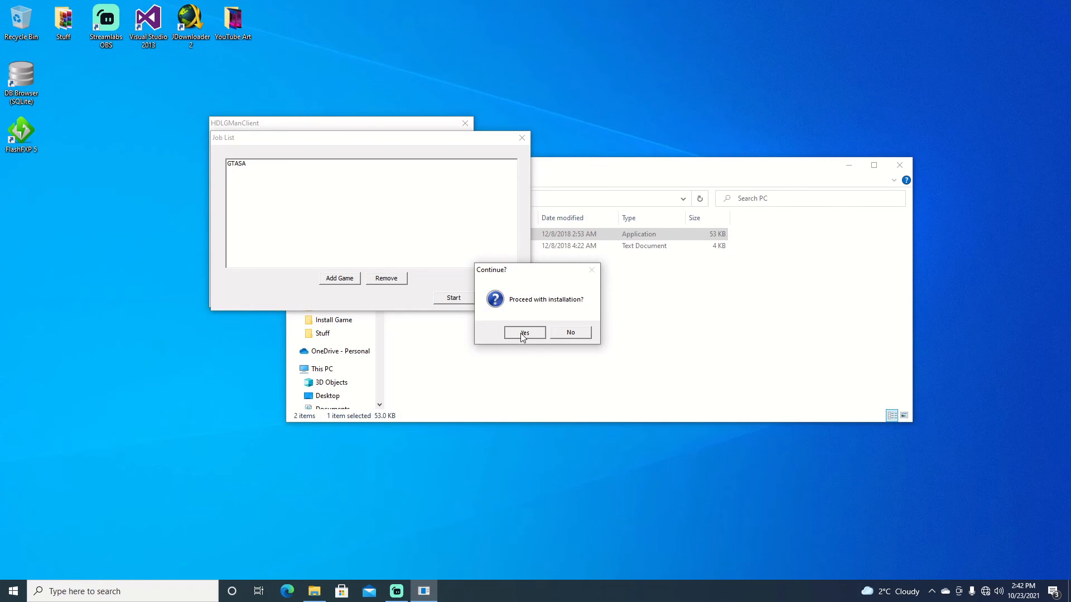
{"action": "left_click", "coordinate": [524, 332]}
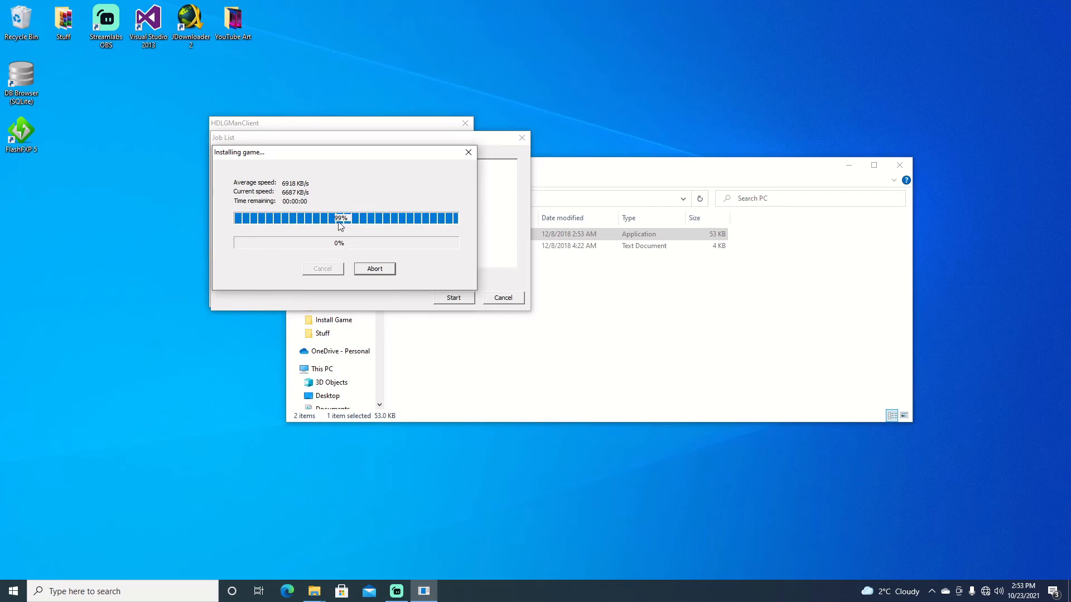
{"action": "mouse_move", "coordinate": [356, 240]}
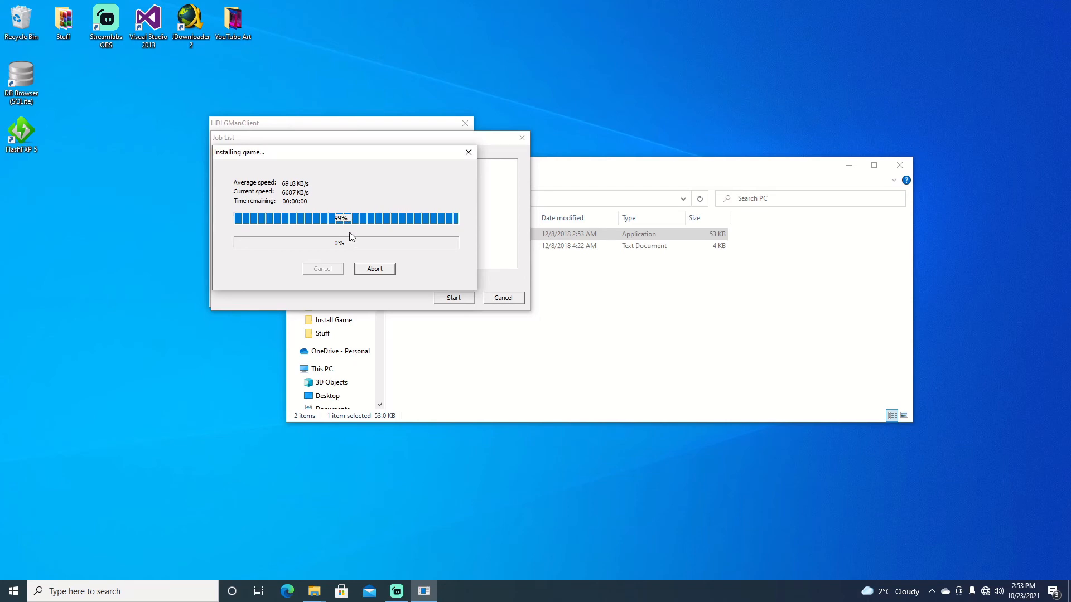
{"action": "mouse_move", "coordinate": [361, 225]}
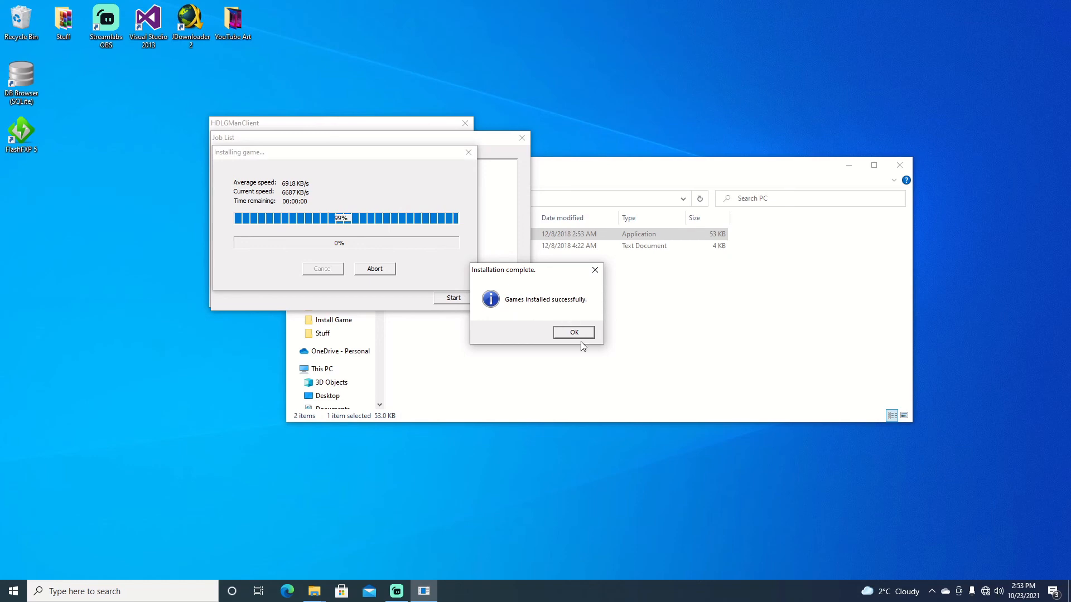
{"action": "left_click", "coordinate": [573, 332]}
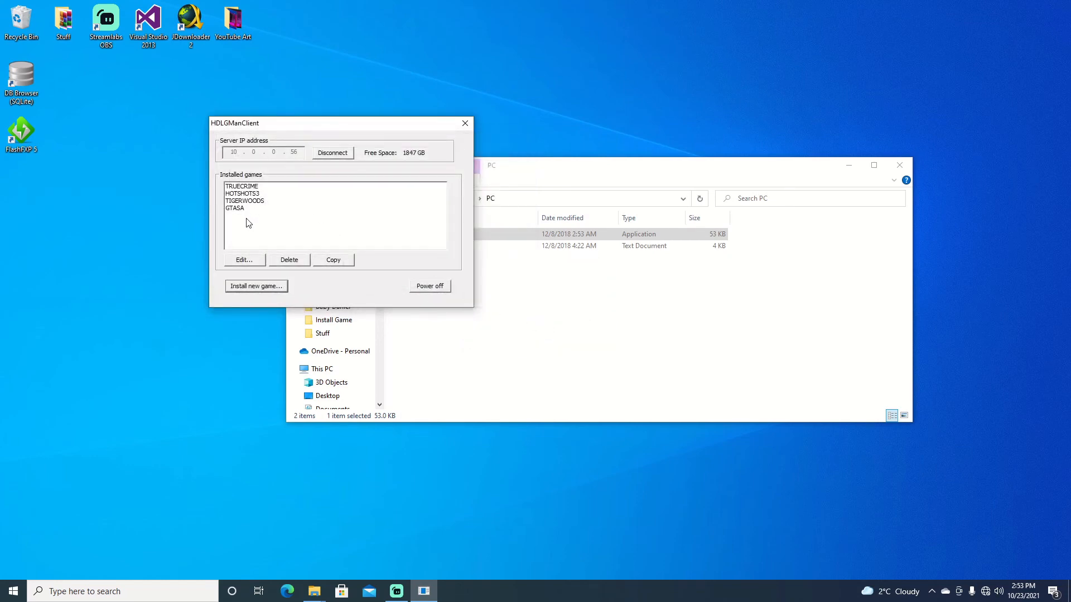
{"action": "left_click", "coordinate": [332, 153]}
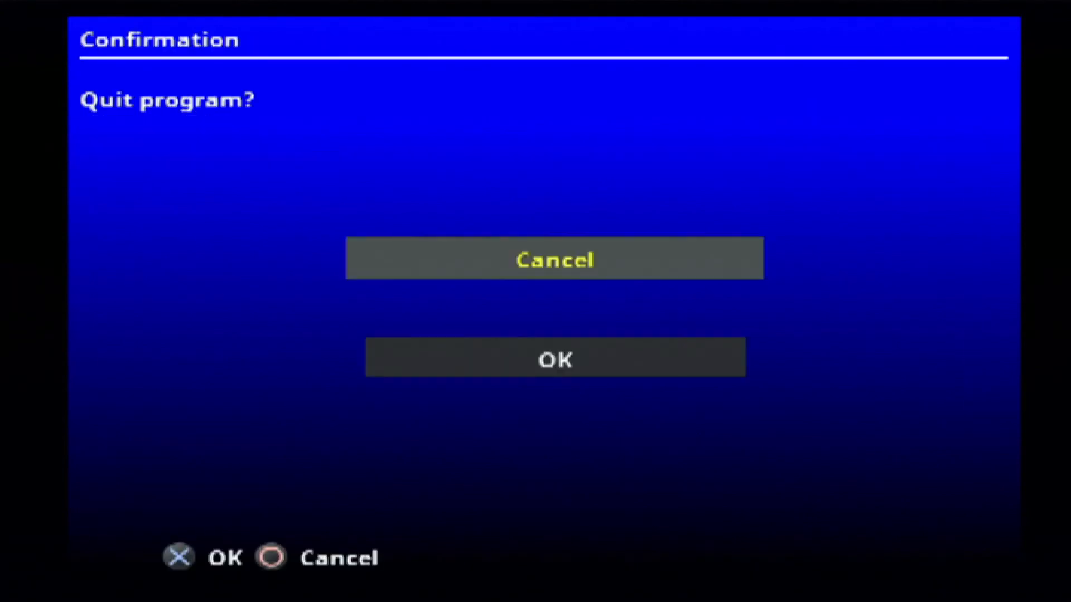
Step: Confirm quitting HDLGameInstaller and move down the Free HDBoot menu to OPL 1515 all
{"action": "left_click", "coordinate": [555, 358]}
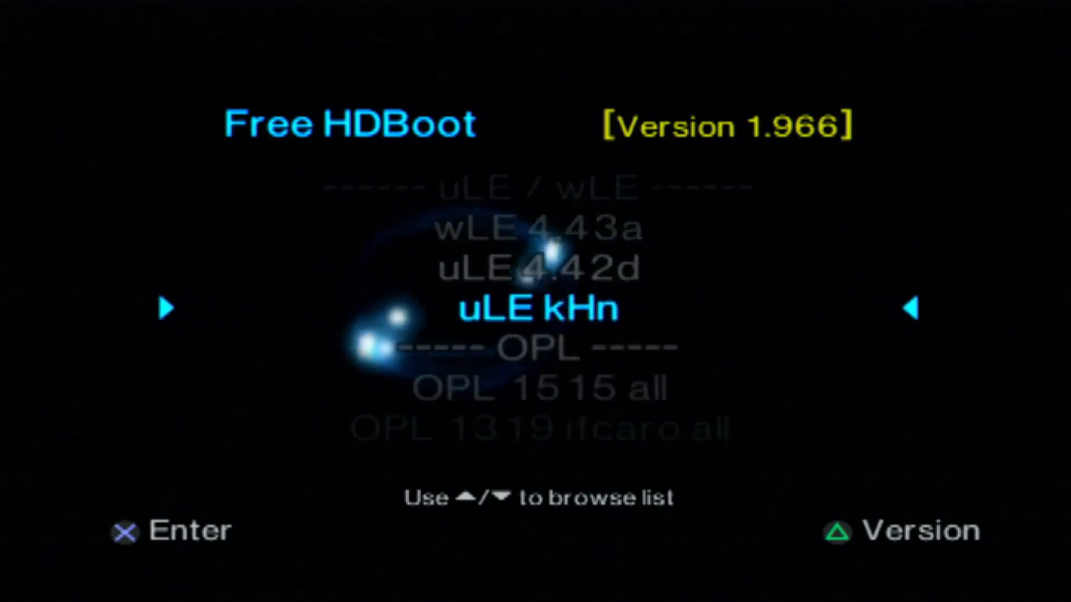
{"action": "key", "text": "down"}
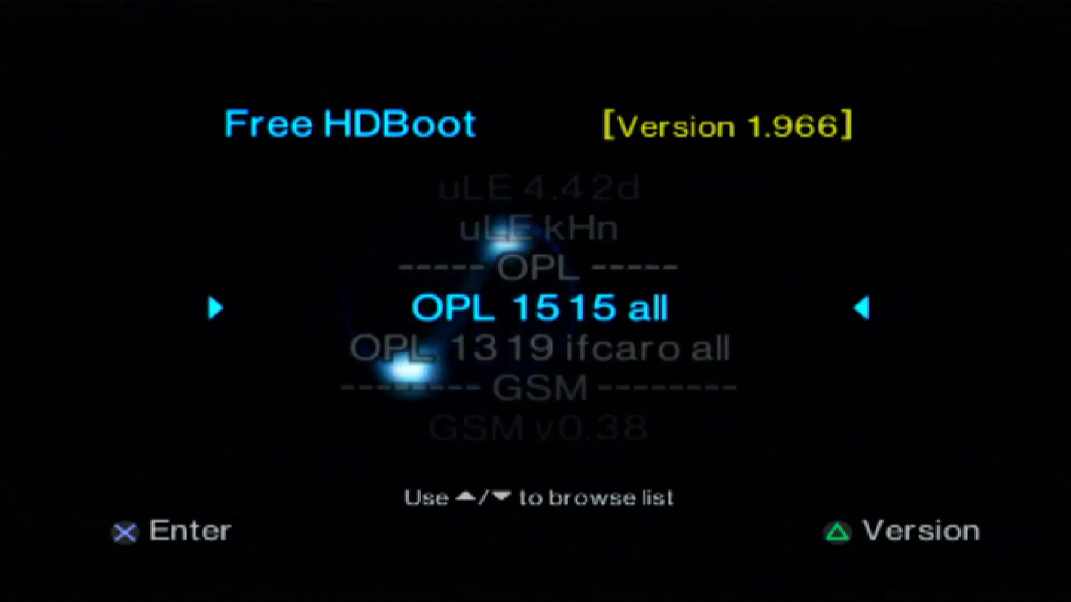